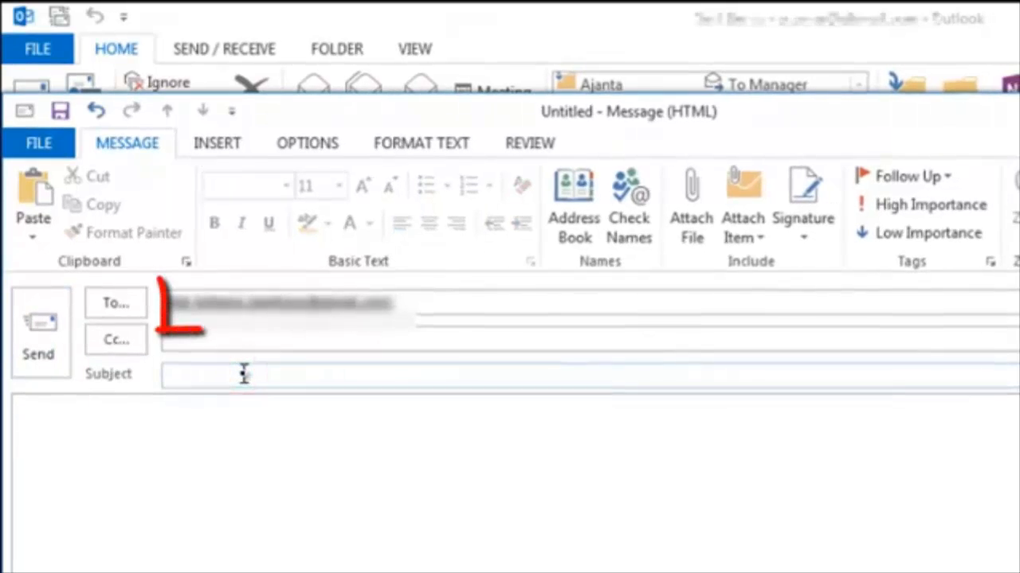
# Send the test message with subject 'Test' and body 'Test' to the problem address.
pyautogui.write('Test')
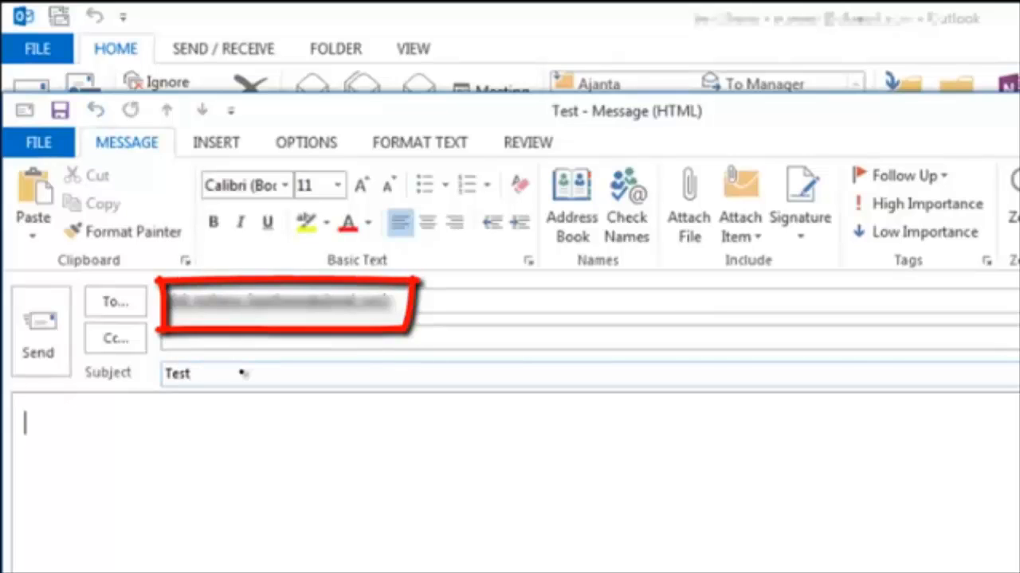
pyautogui.write('Test')
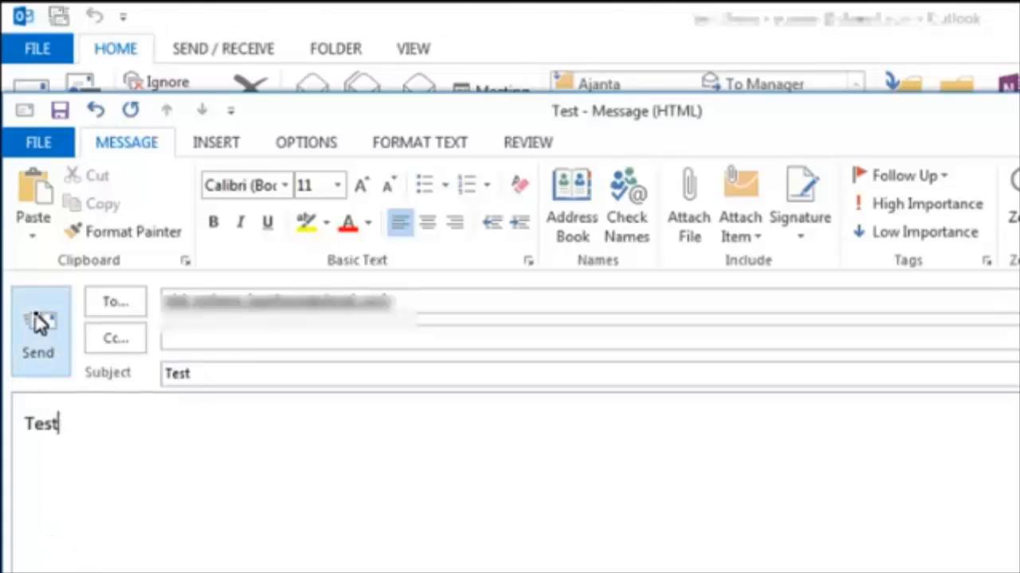
pyautogui.click(38, 331)
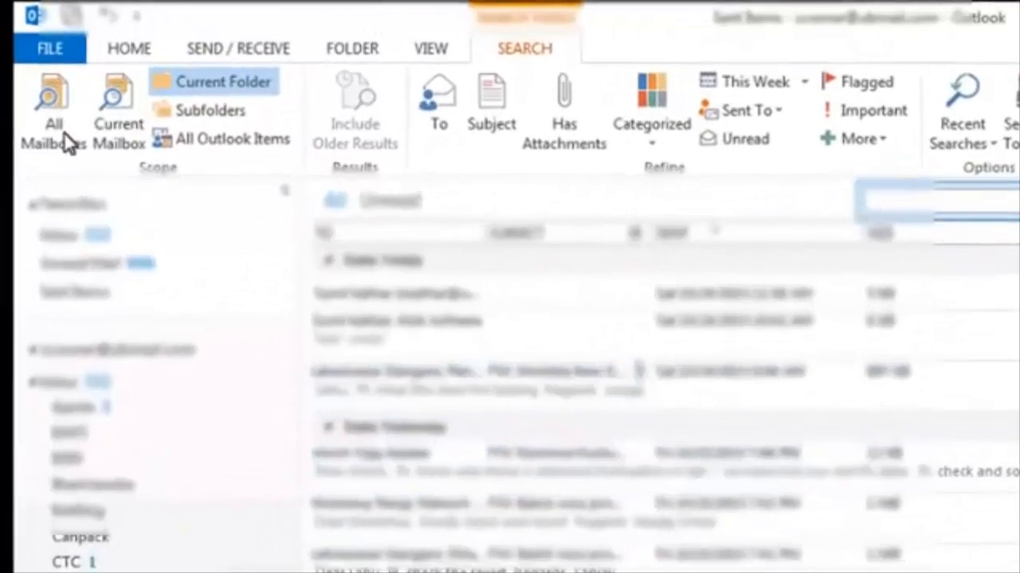
# Start a new email and pick the problem recipient's address in the To field.
pyautogui.click(128, 48)
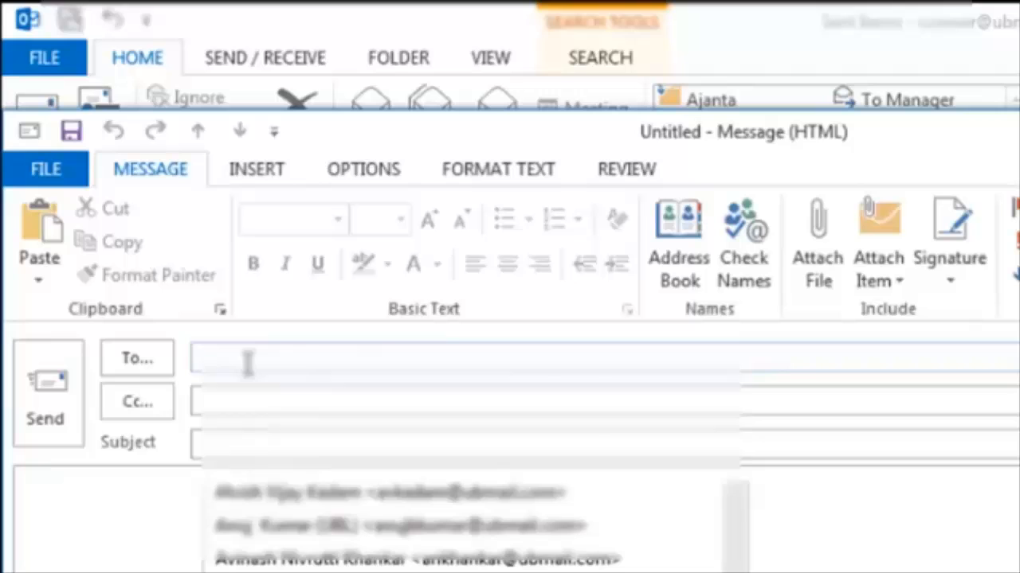
pyautogui.write('a')
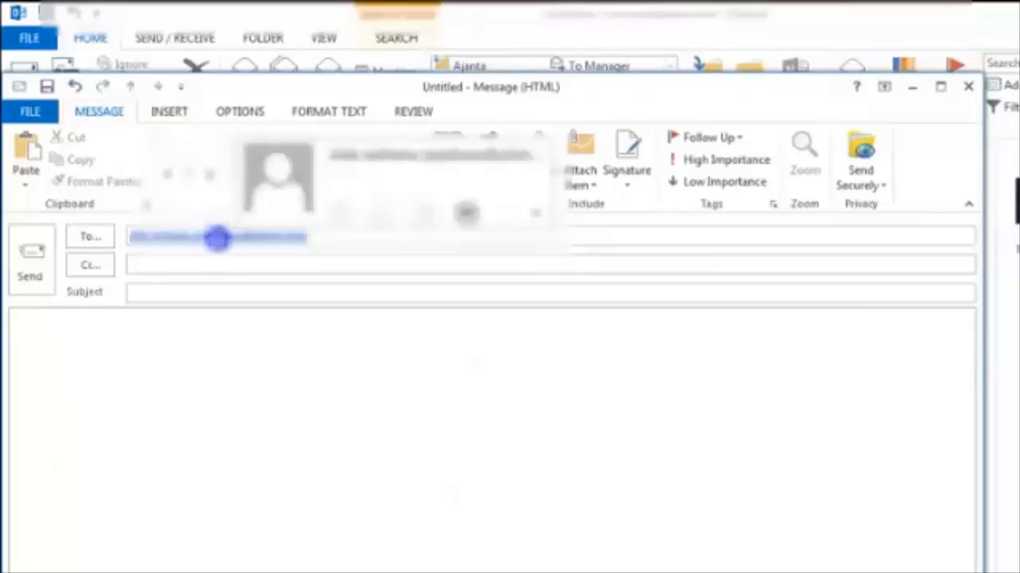
# In the recipient's Outlook Properties, set a Custom E-mail type of SMTP and confirm with OK.
pyautogui.rightClick(219, 236)
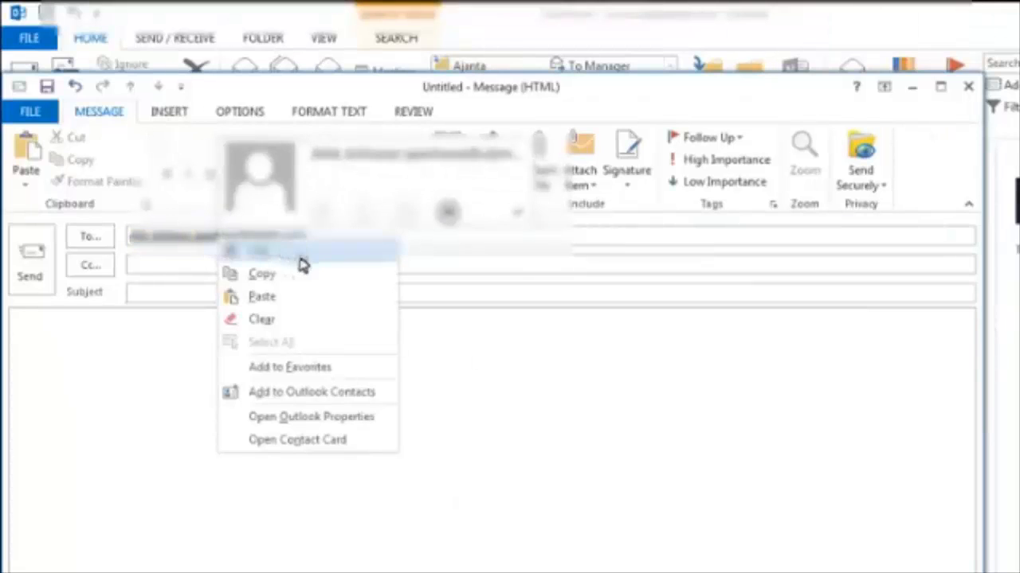
pyautogui.moveTo(334, 423)
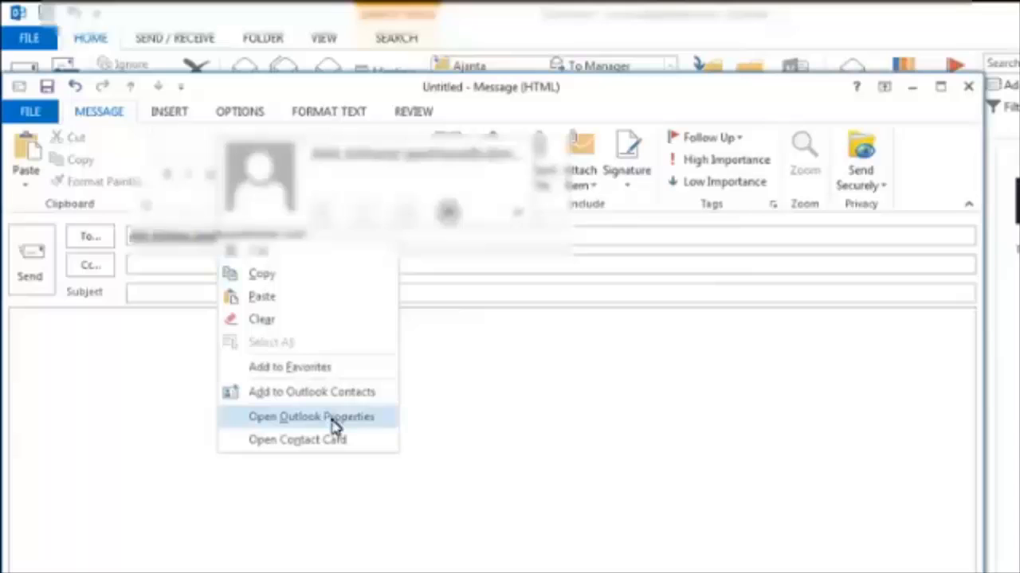
pyautogui.click(312, 416)
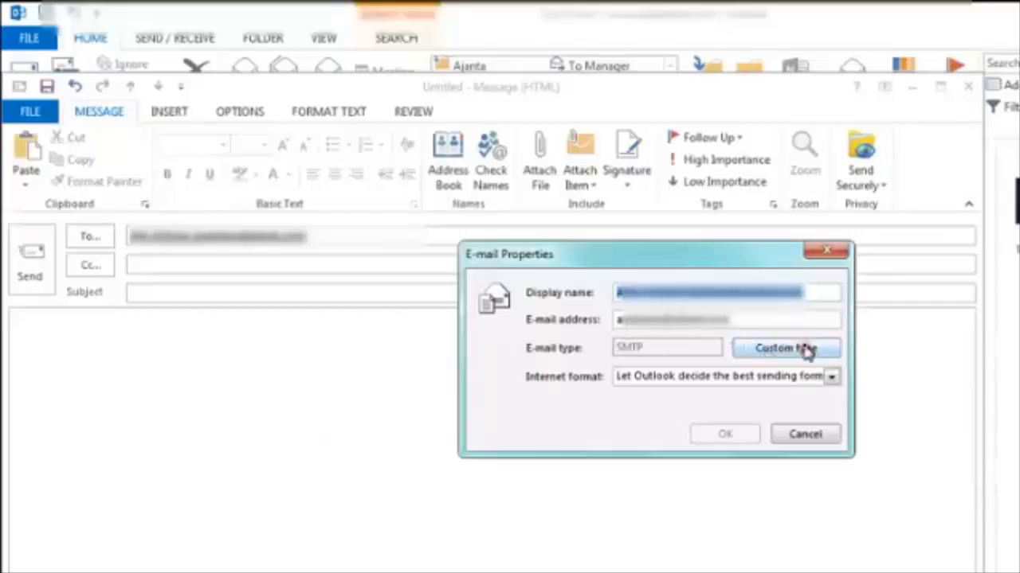
pyautogui.click(786, 347)
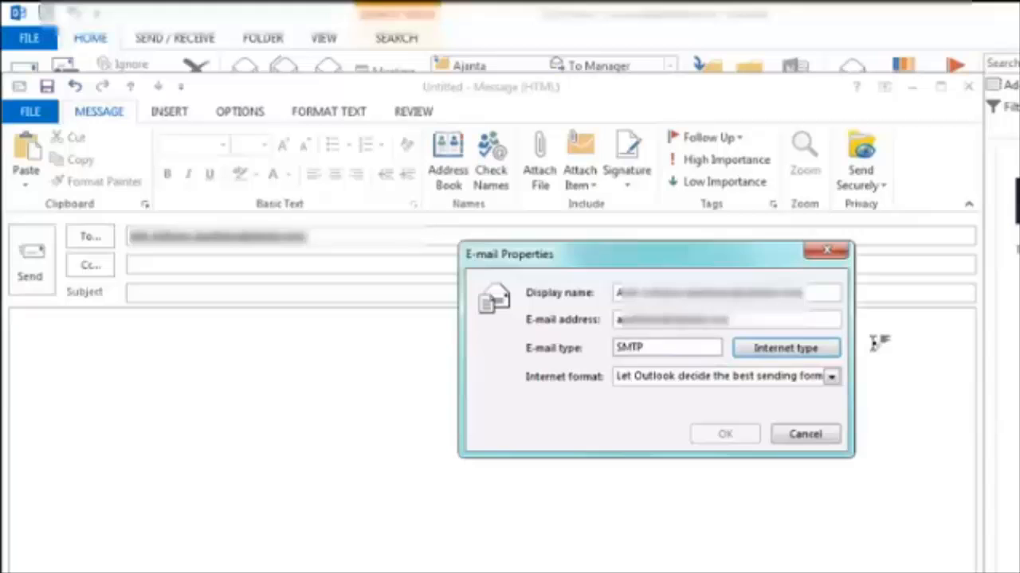
pyautogui.click(786, 347)
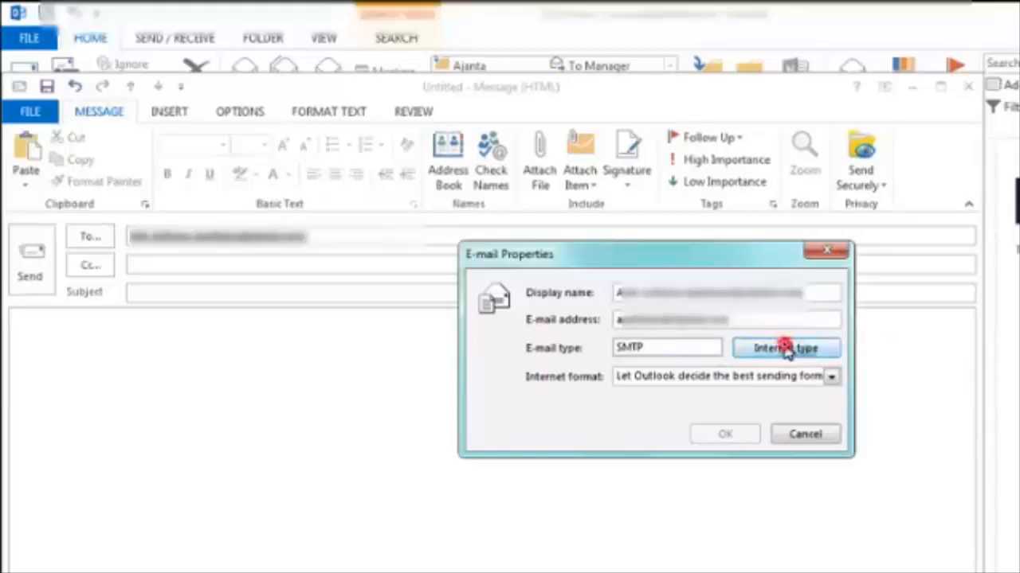
pyautogui.click(786, 347)
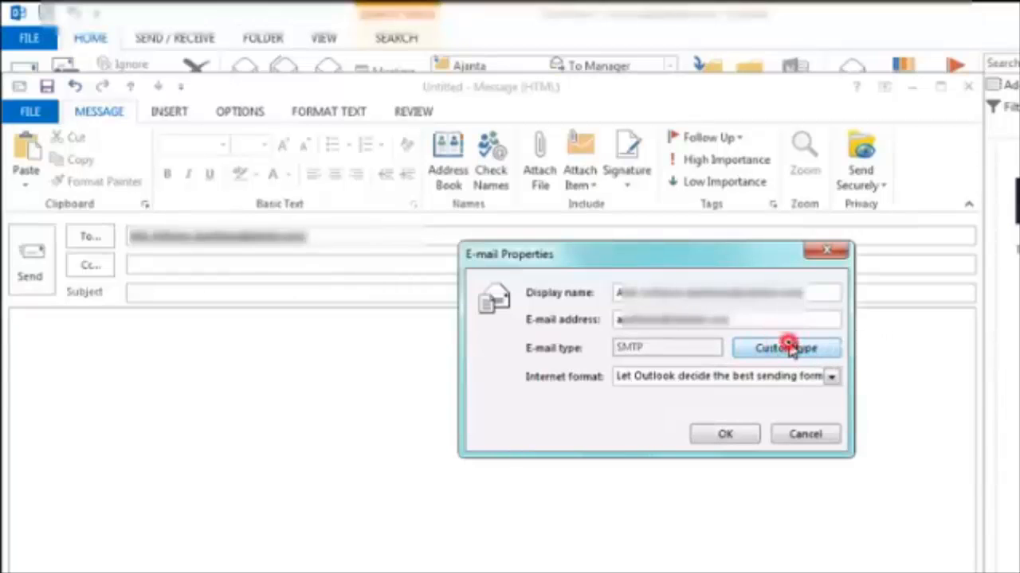
pyautogui.click(786, 348)
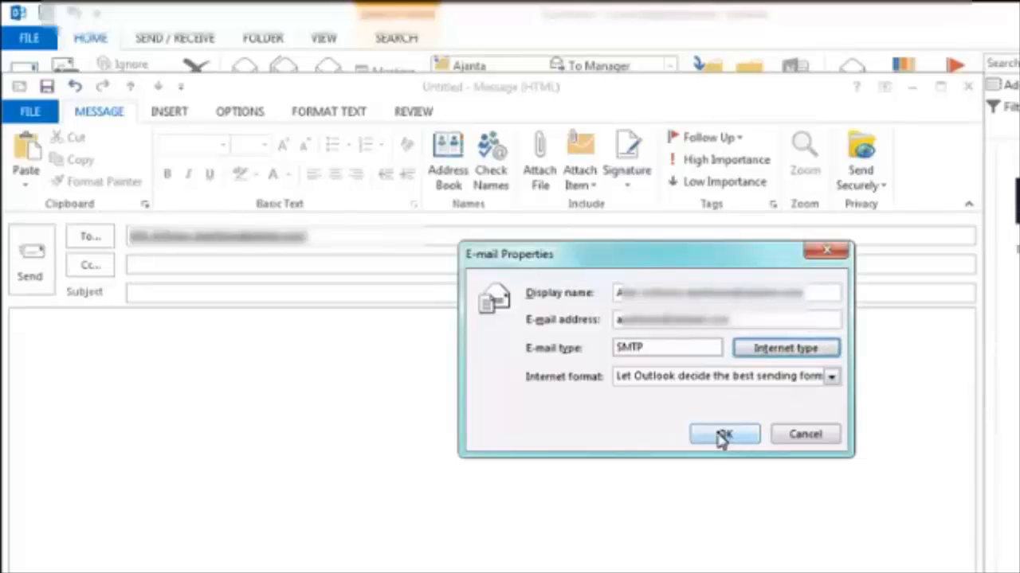
pyautogui.click(724, 434)
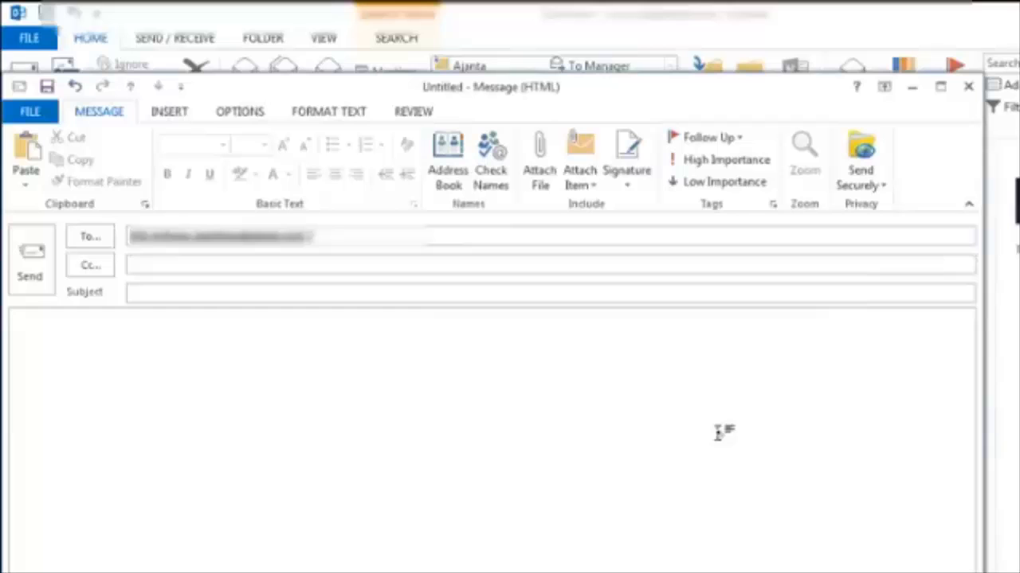
# Send the message with subject 'test' and body 'Test mail' to the corrected address.
pyautogui.click(210, 292)
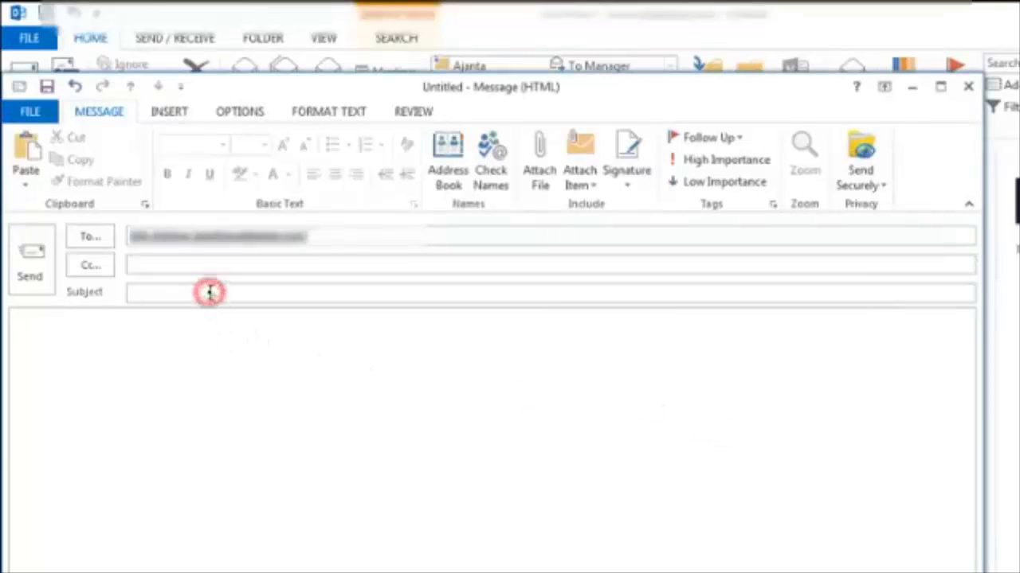
pyautogui.write('test')
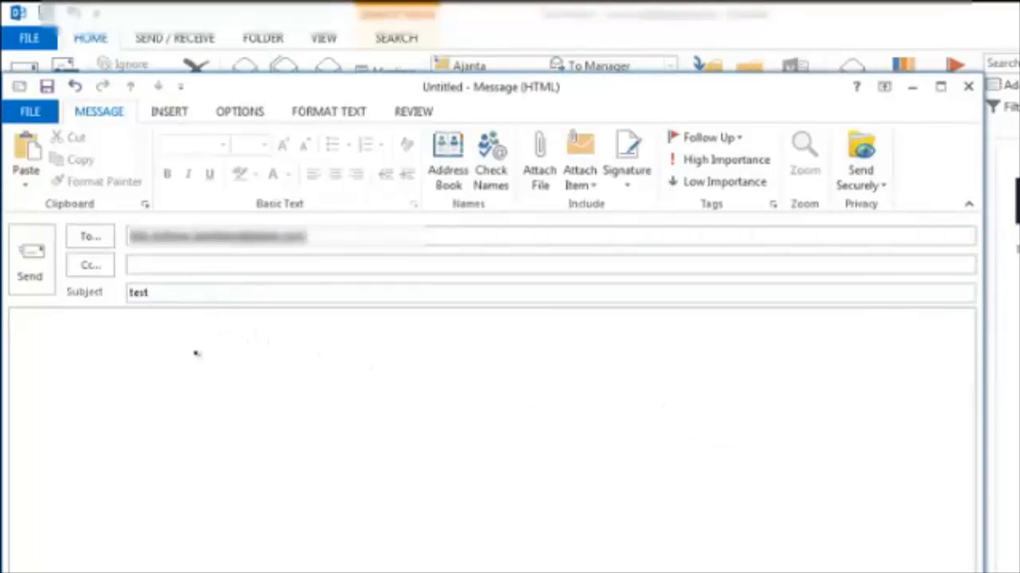
pyautogui.write('Test')
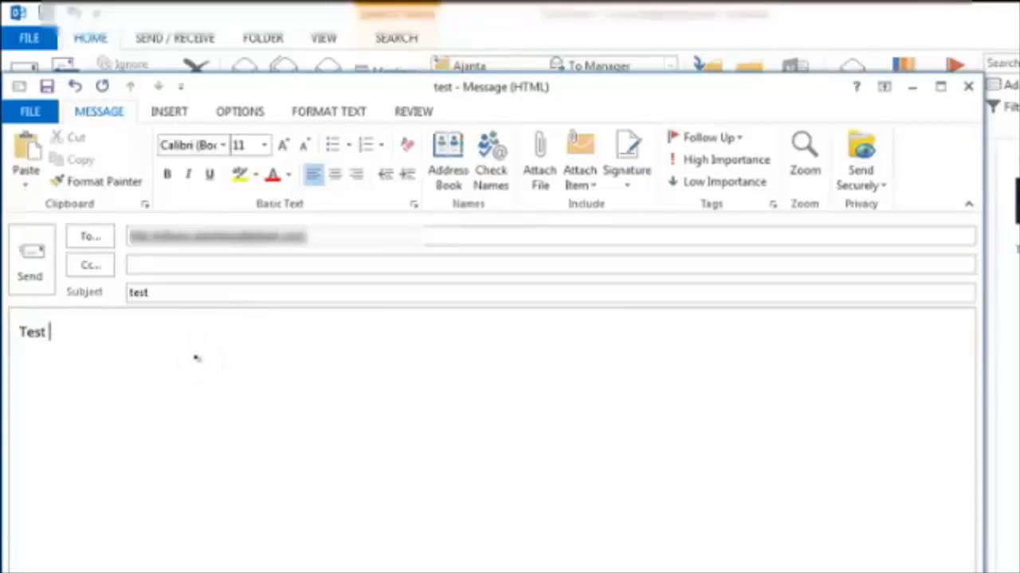
pyautogui.write('mail')
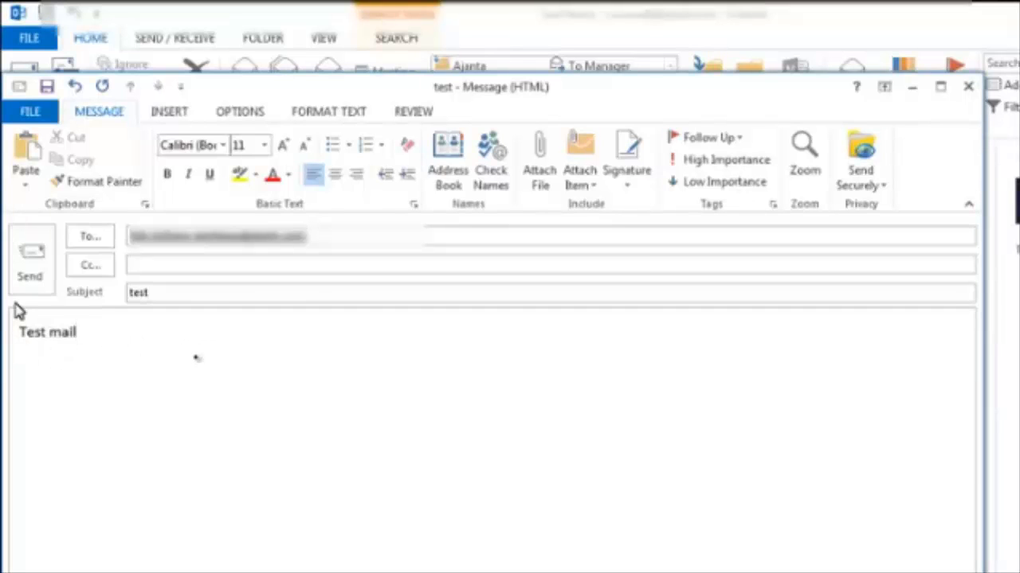
pyautogui.click(30, 263)
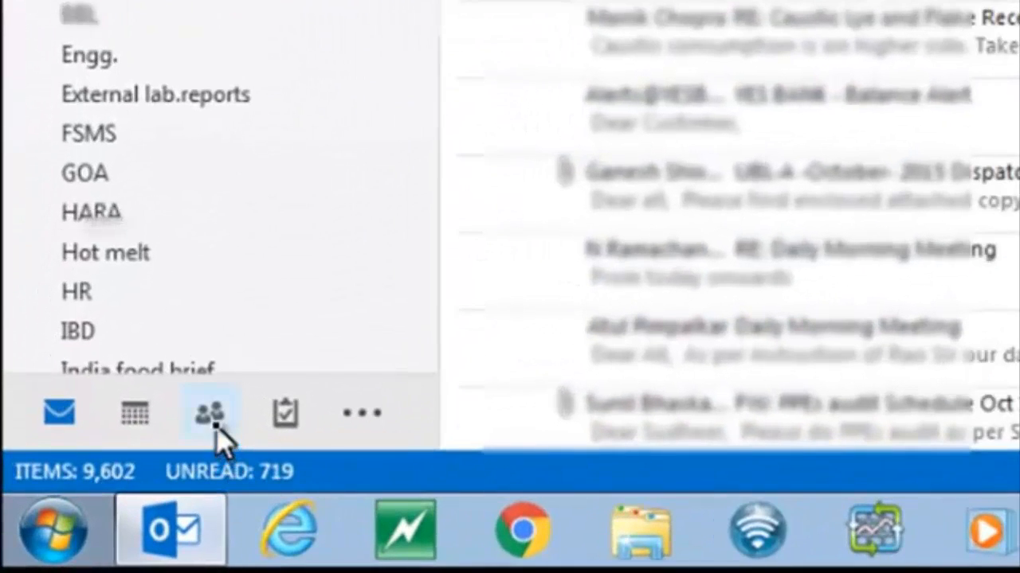
pyautogui.click(208, 414)
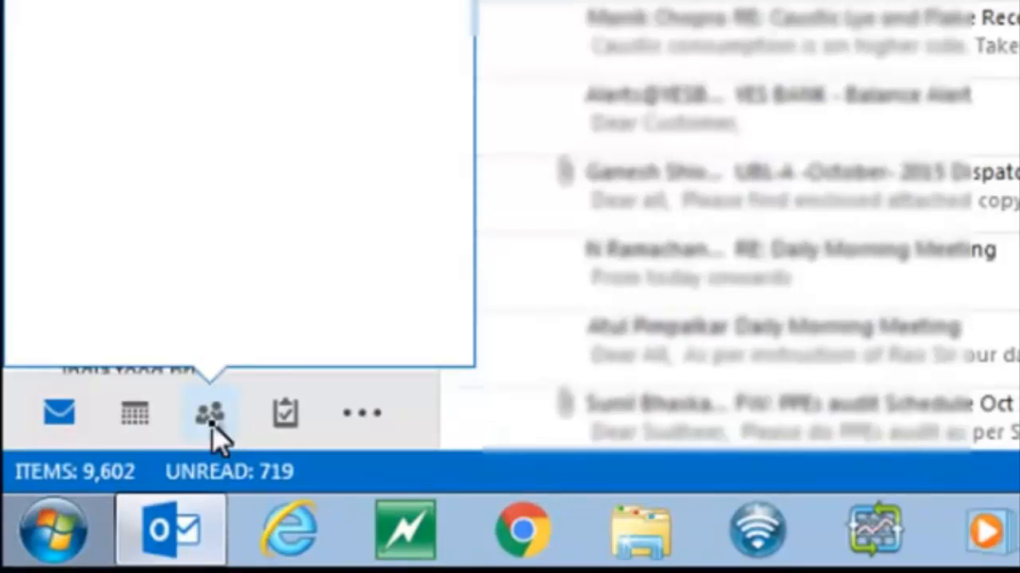
pyautogui.click(209, 415)
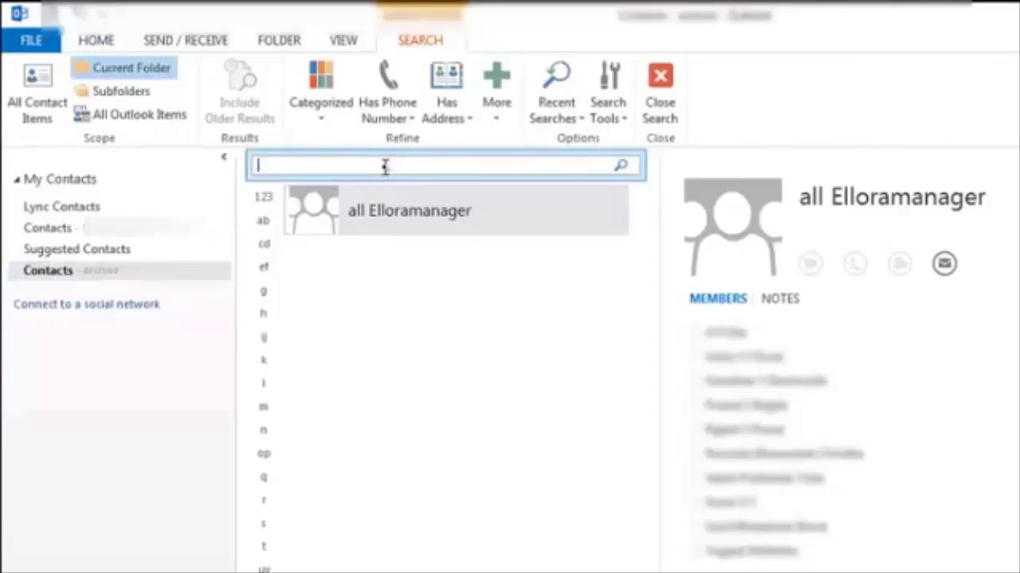
pyautogui.write('alok')
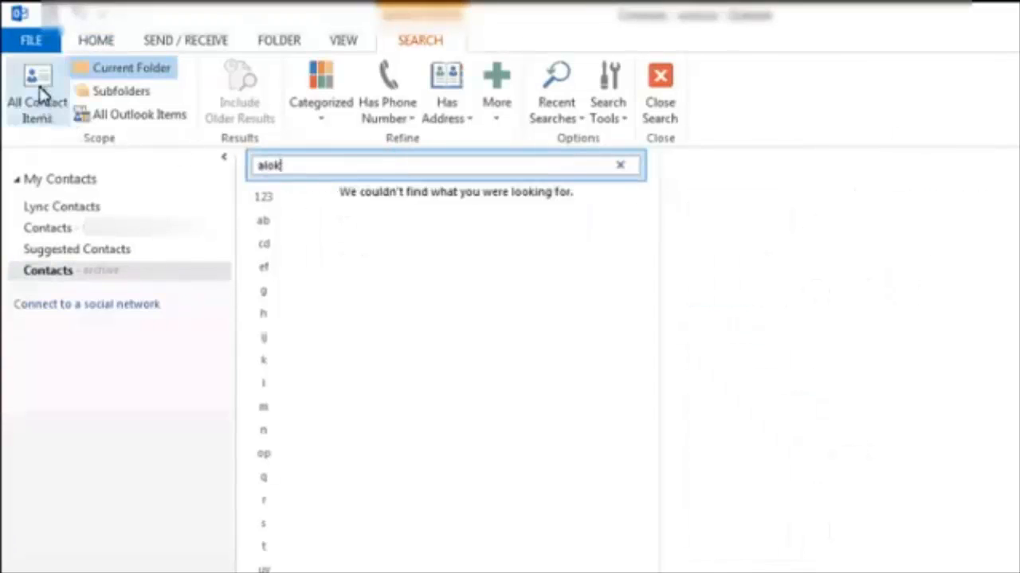
pyautogui.click(36, 87)
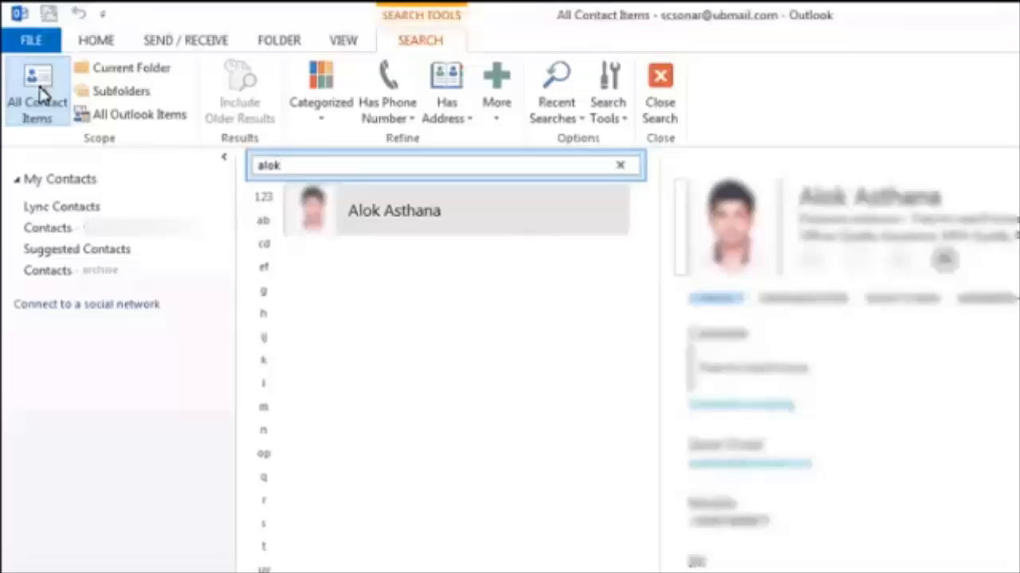
pyautogui.moveTo(496, 226)
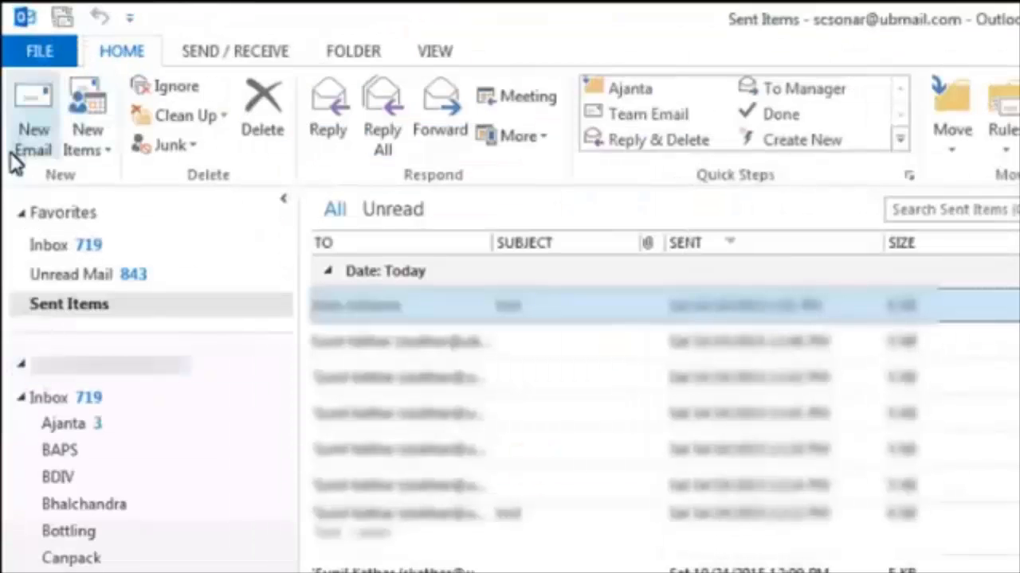
pyautogui.click(32, 111)
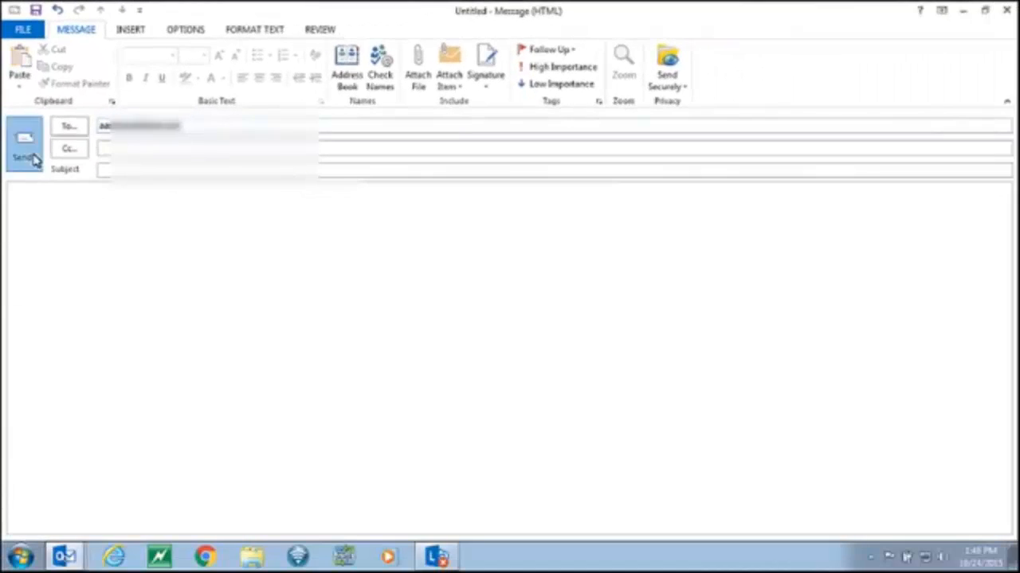
pyautogui.click(25, 146)
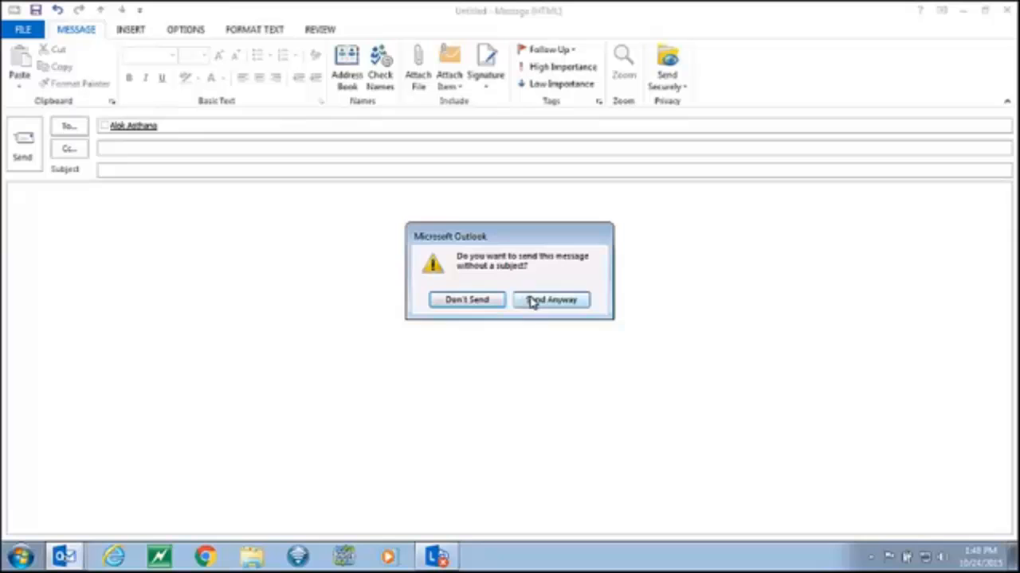
pyautogui.click(550, 300)
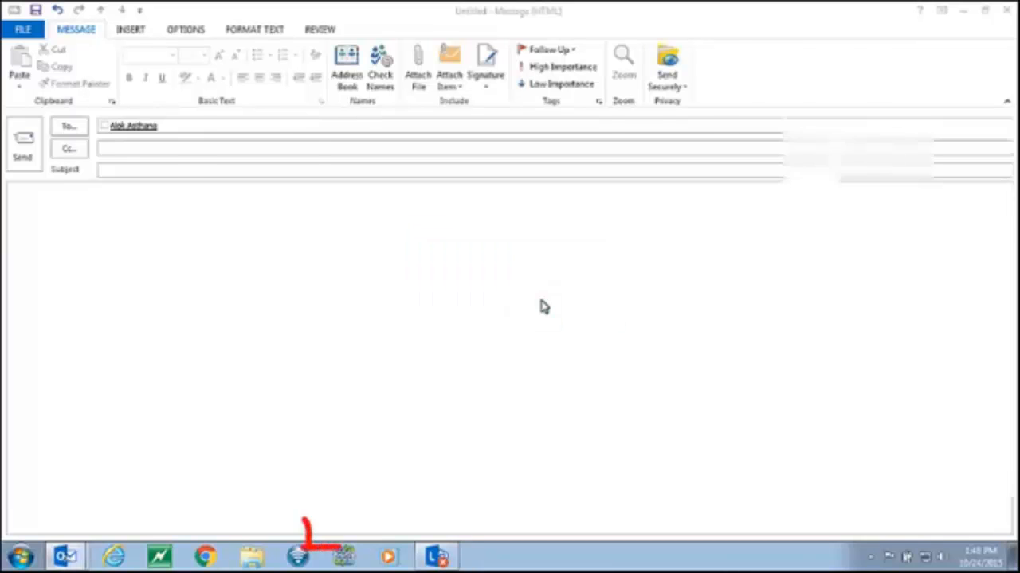